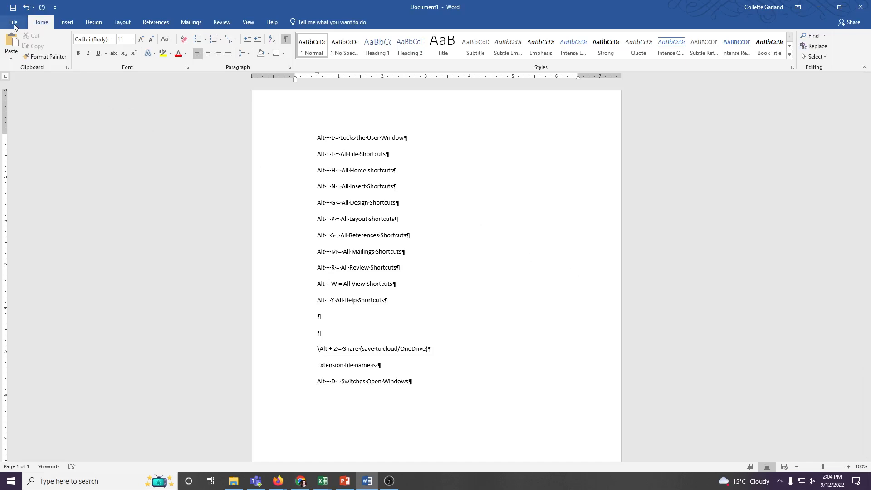
- Show the Save As locations page from the File menu for the untitled document
left_click(13, 22)
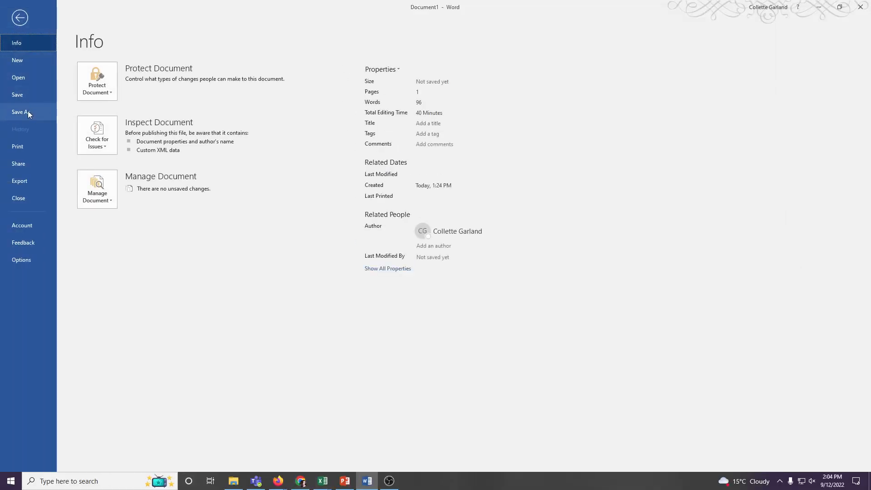
mouse_move(18, 94)
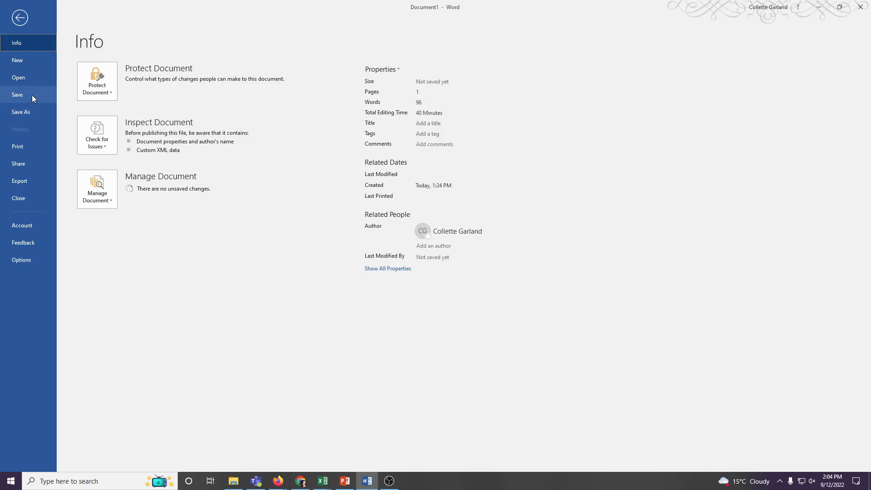
left_click(21, 111)
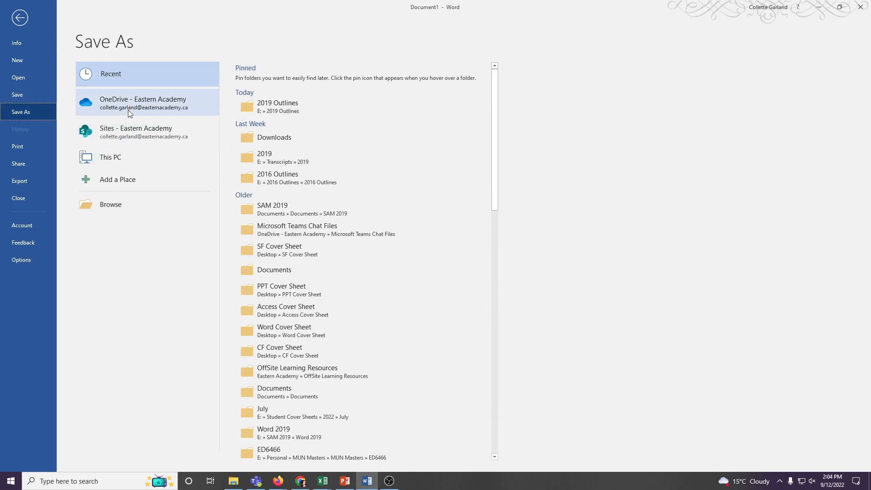
mouse_move(130, 107)
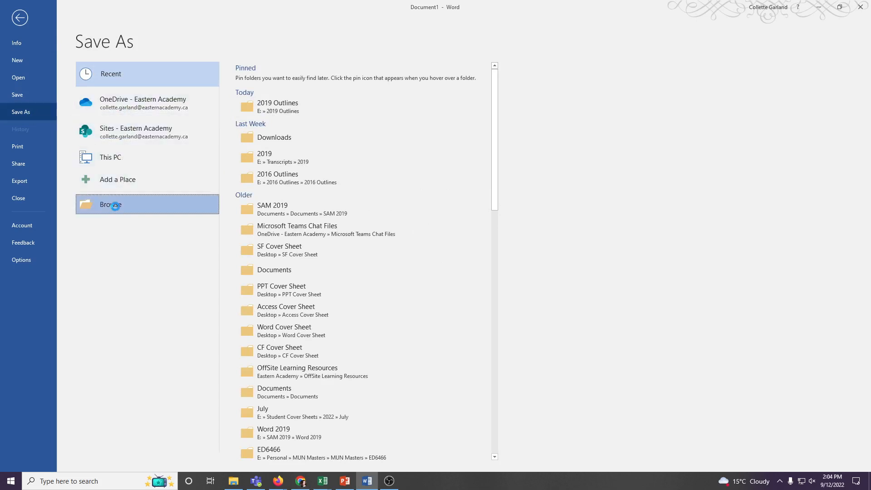
- Save the document in Documents as 'Word Document Sept. 12' via the Browse dialog
left_click(110, 204)
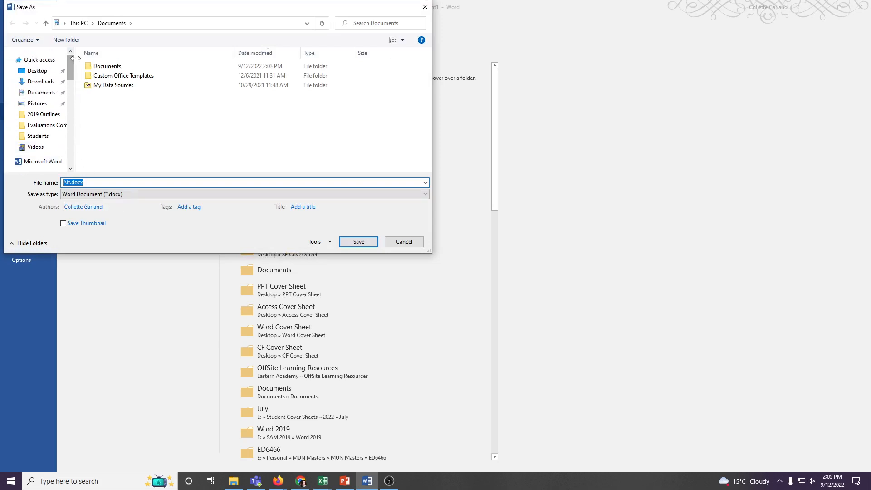
mouse_move(234, 480)
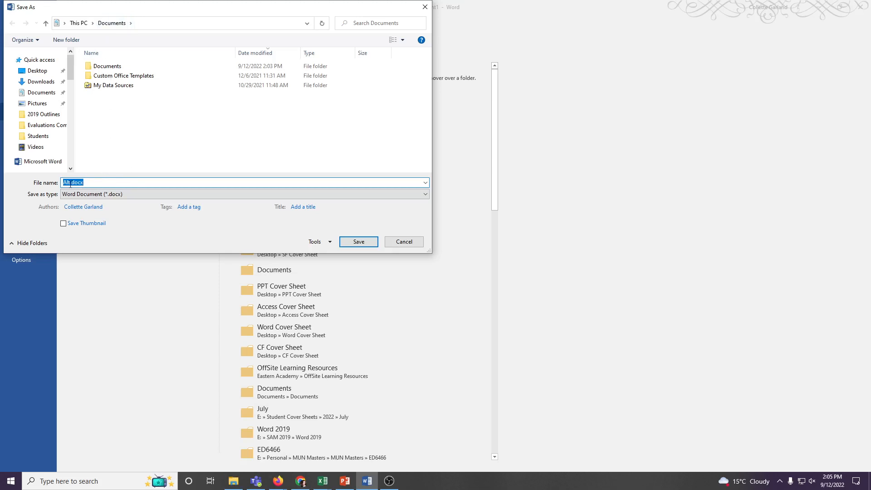
left_click(174, 182)
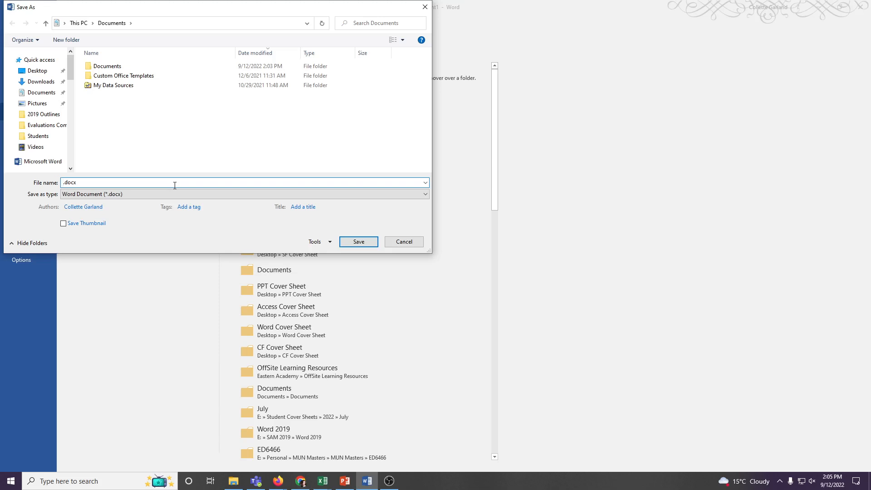
type("Word Document Sept.")
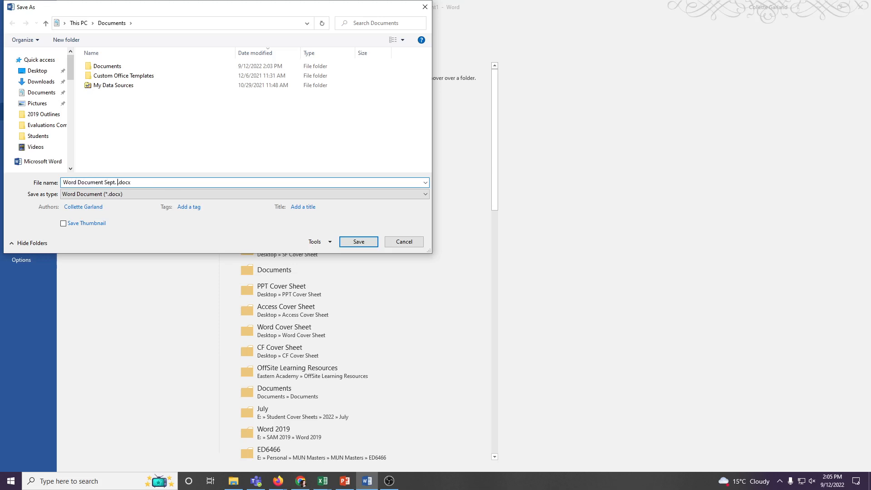
type("12")
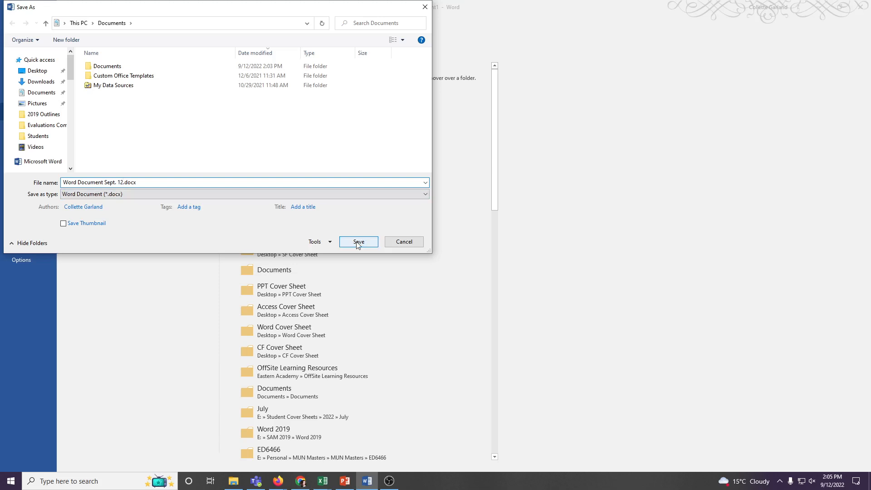
left_click(357, 242)
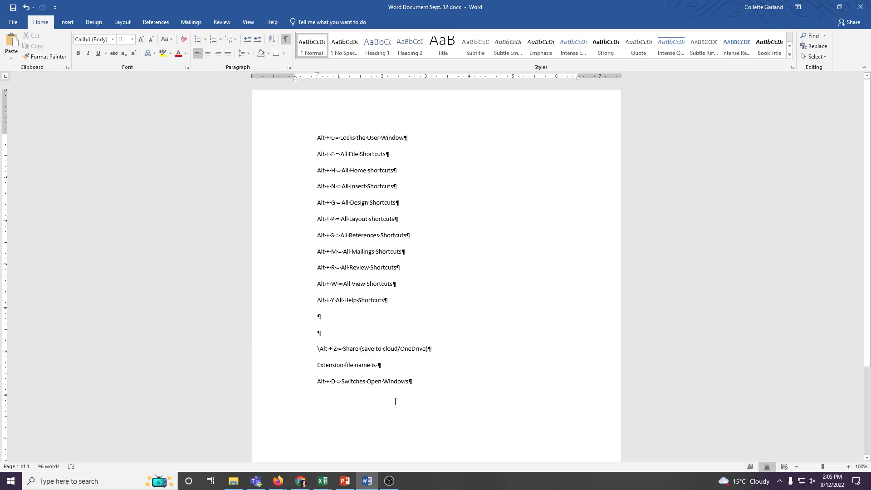
key("enter")
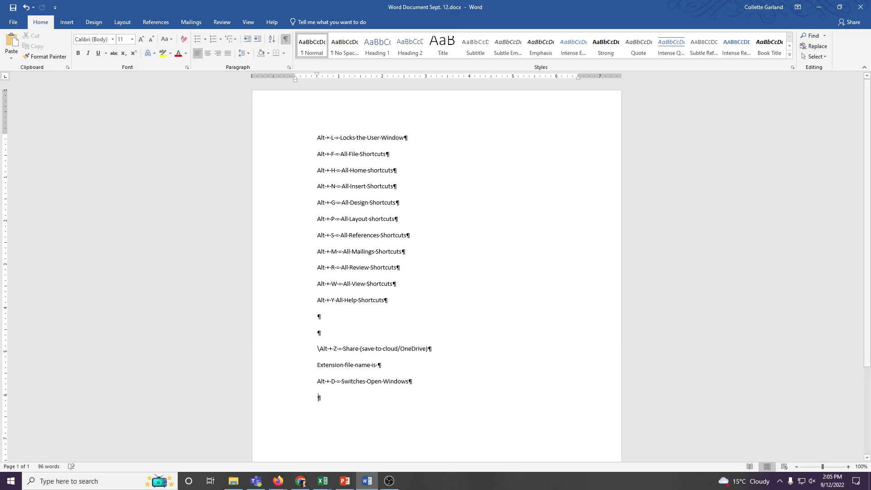
type("hisuehfiuerhiu")
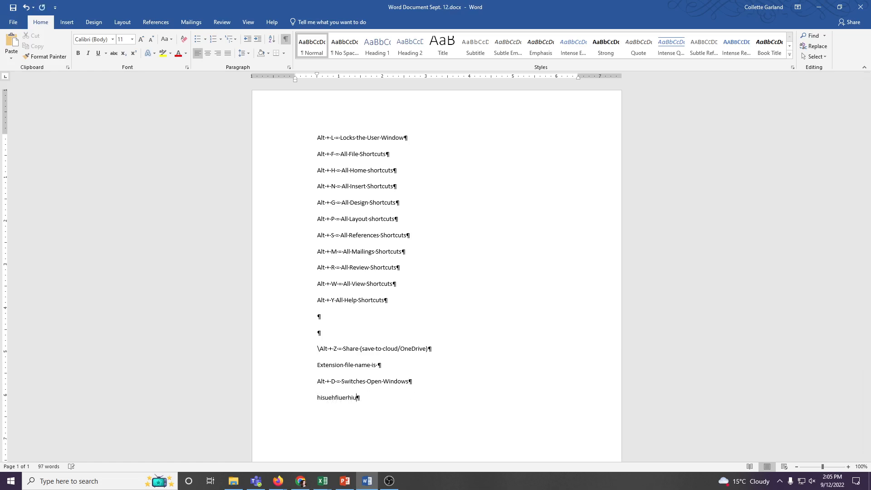
mouse_move(723, 127)
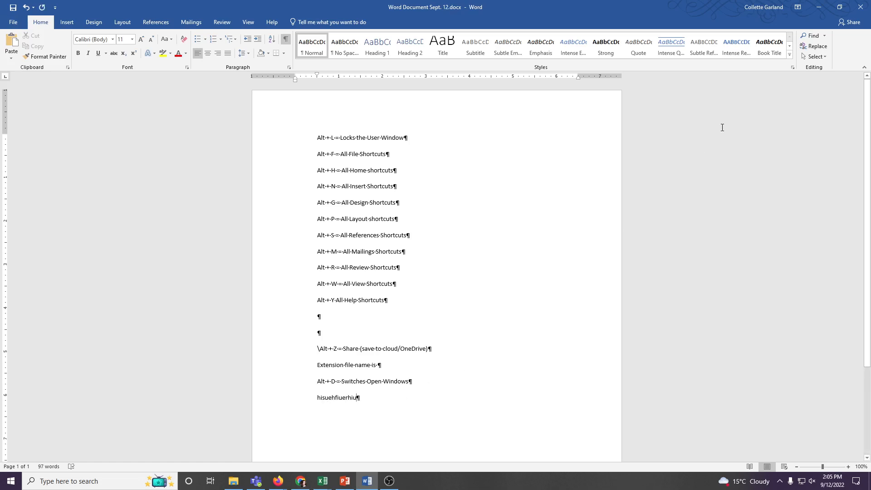
left_click(862, 7)
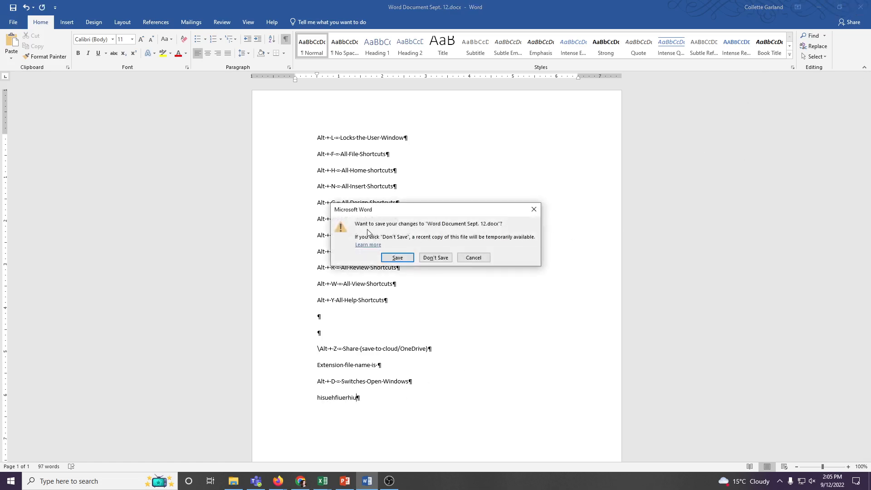
mouse_move(433, 229)
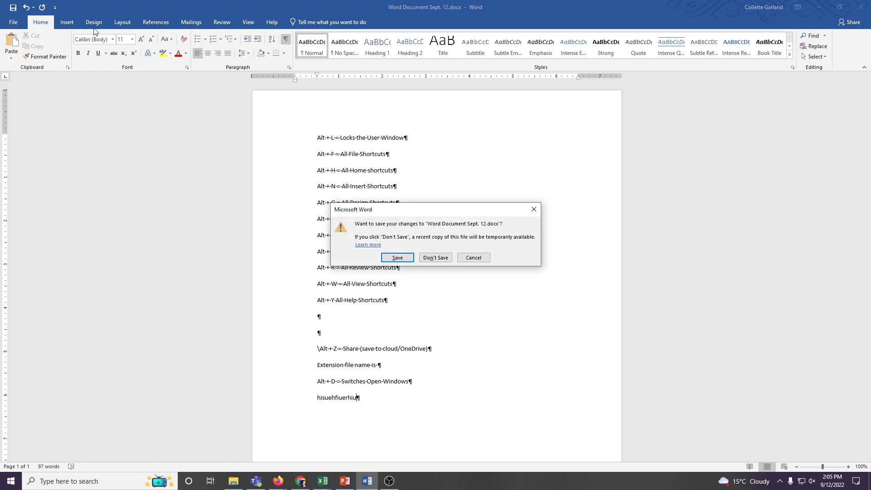
mouse_move(396, 257)
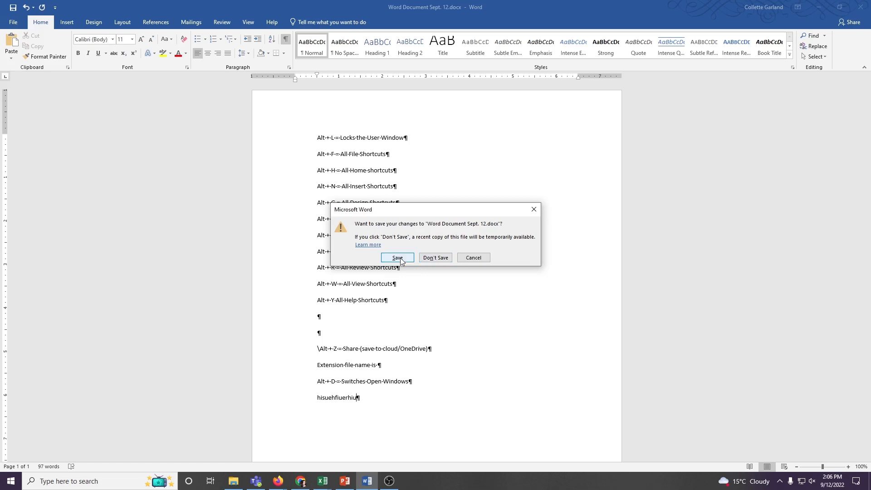
mouse_move(534, 209)
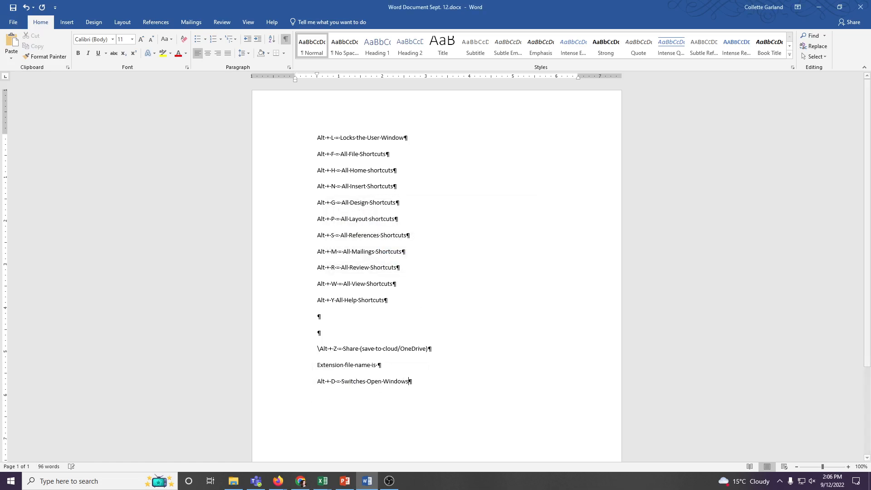
mouse_move(407, 5)
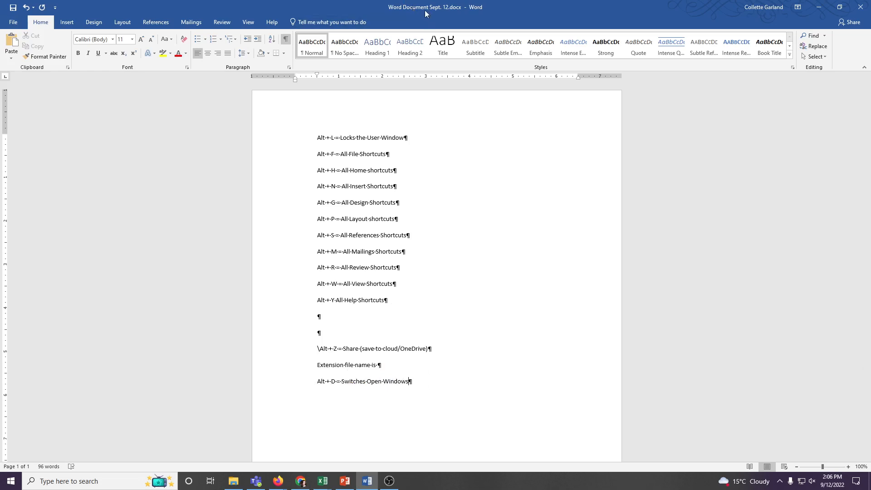
- Return to the Save As locations page from the File menu
left_click(13, 22)
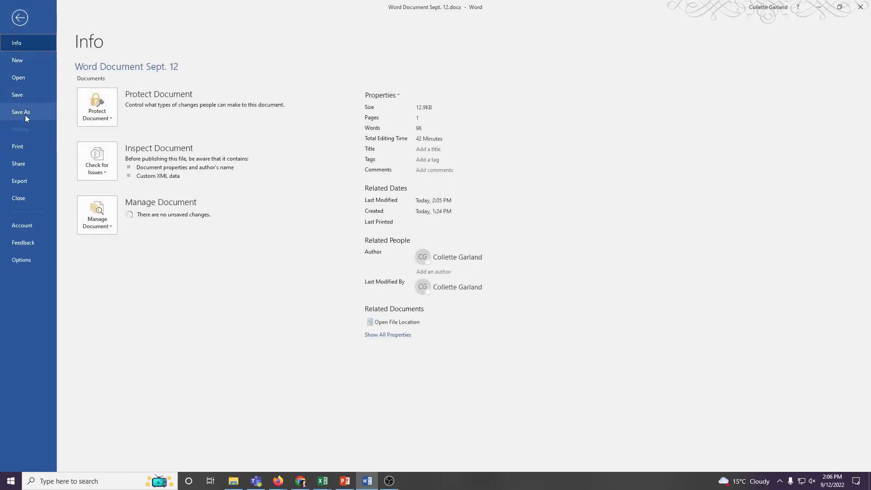
left_click(21, 112)
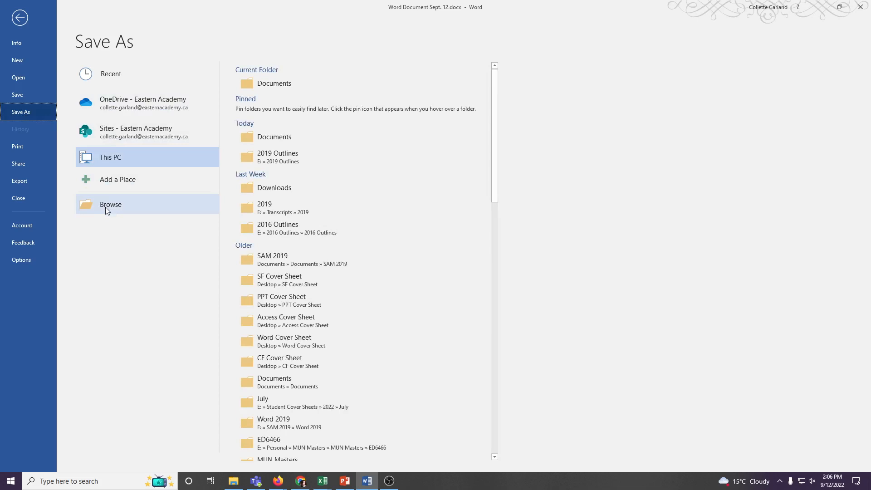
- Save the document in Documents under the new name 'Shortcuts.docx'
left_click(111, 204)
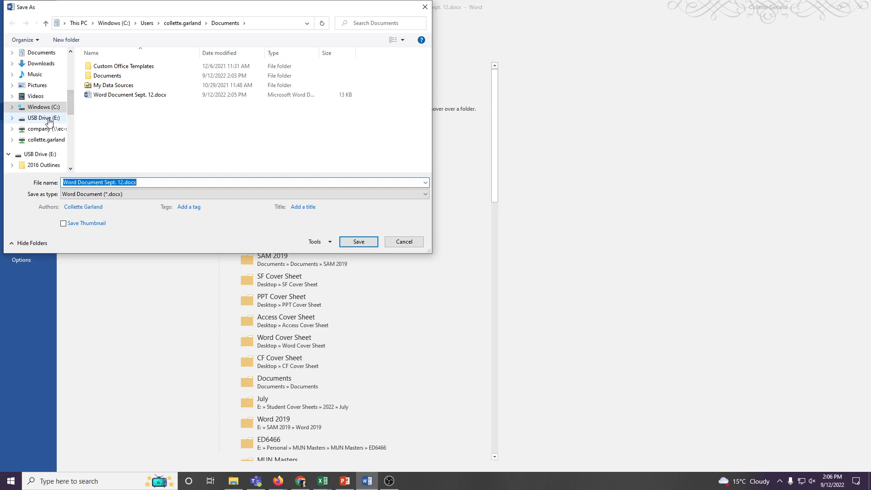
scroll("down", 3)
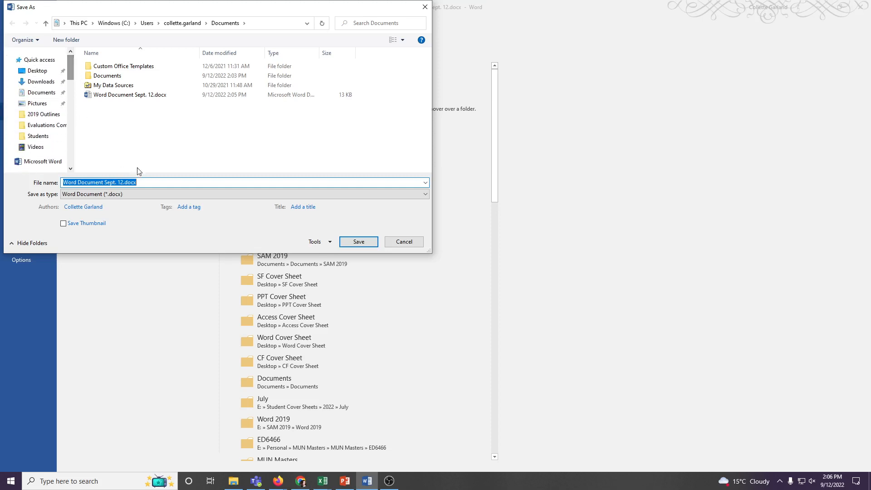
left_click(121, 182)
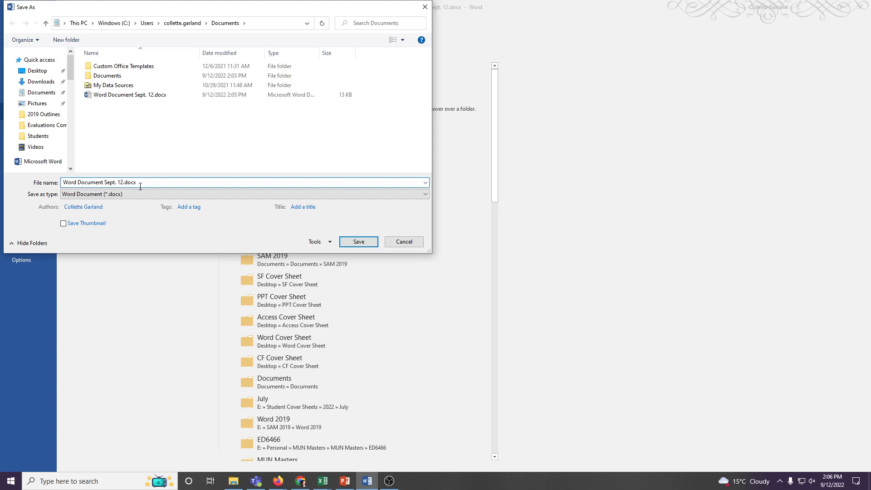
type(".docx")
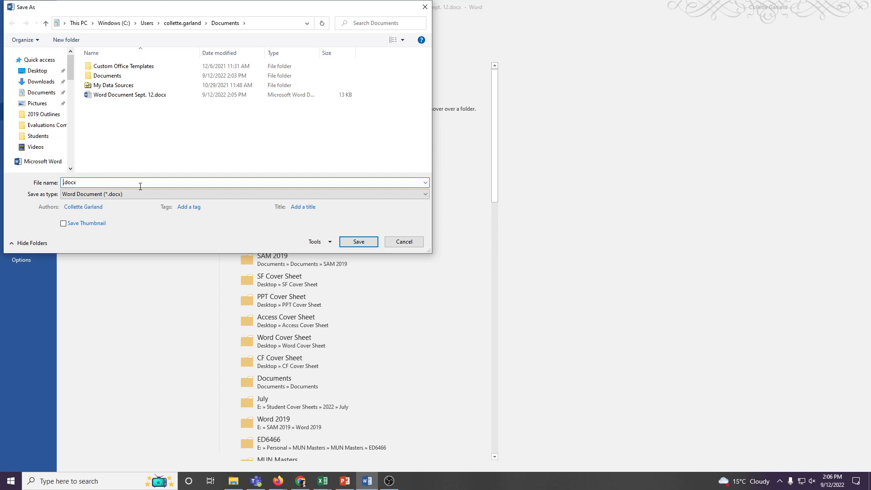
type("Shortcuts")
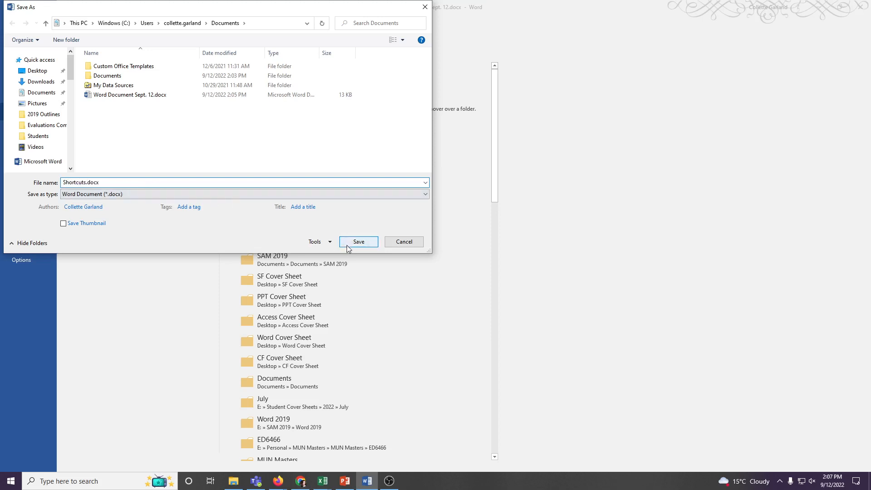
left_click(358, 242)
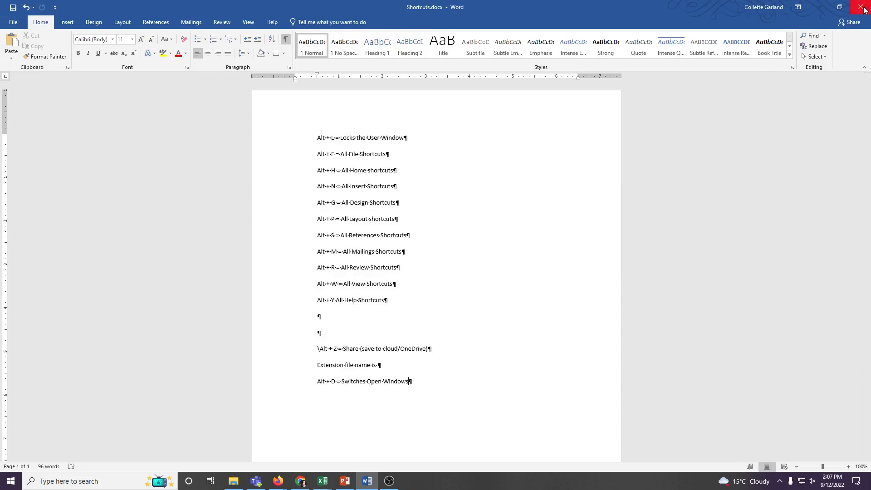
mouse_move(865, 7)
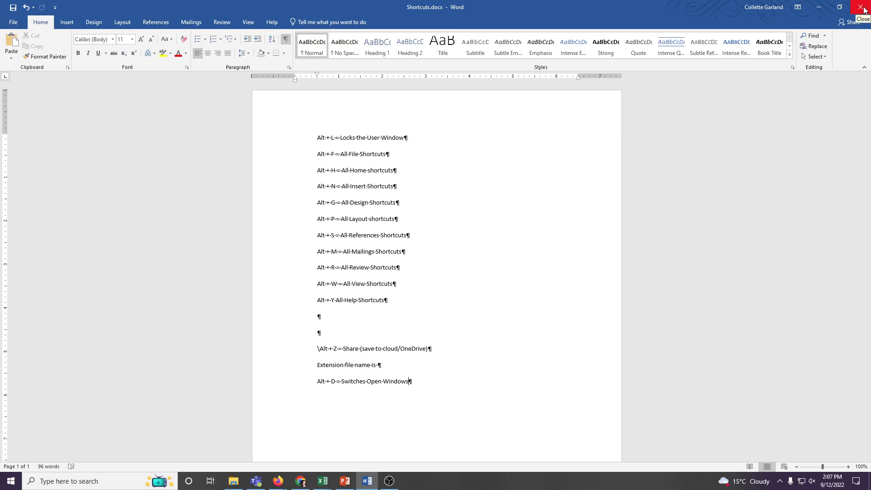
mouse_move(324, 186)
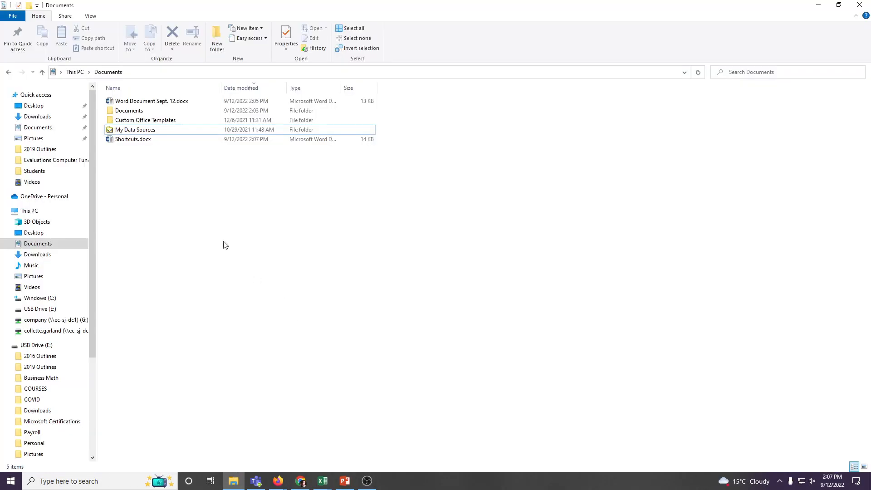
- Reopen Shortcuts.docx from the Documents folder in File Explorer
left_click(133, 139)
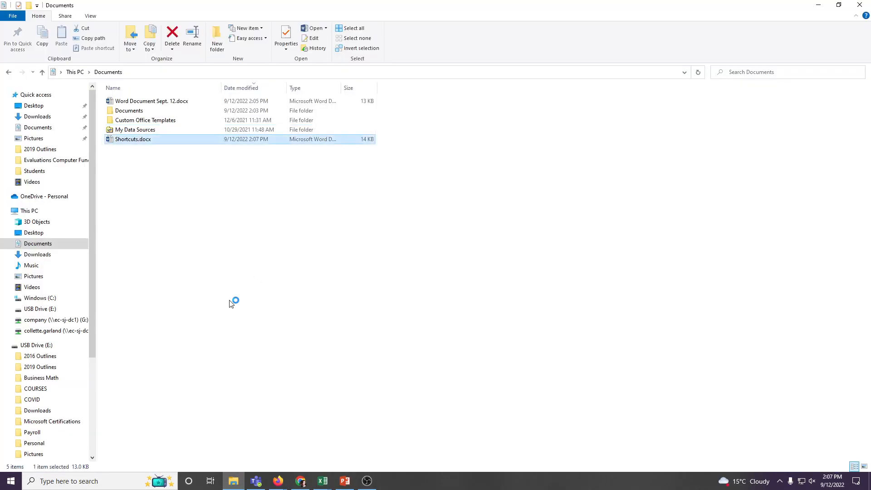
double_click(133, 139)
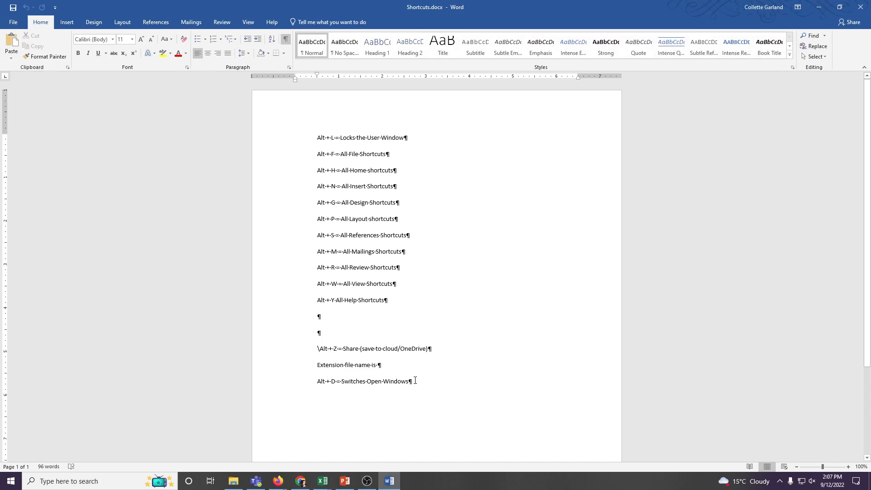
- Add the 'Alt + S = Save' line, then cancel the close prompt to keep editing
key("enter")
type("Alt + S = Save")
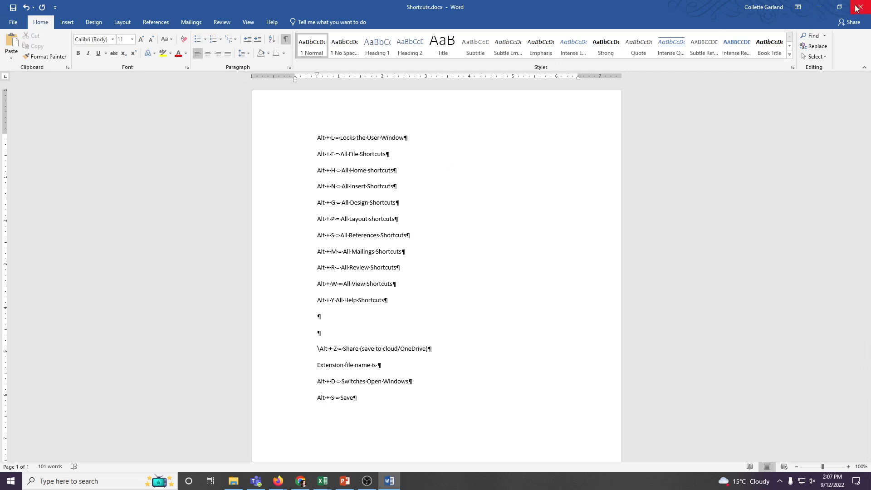
left_click(858, 7)
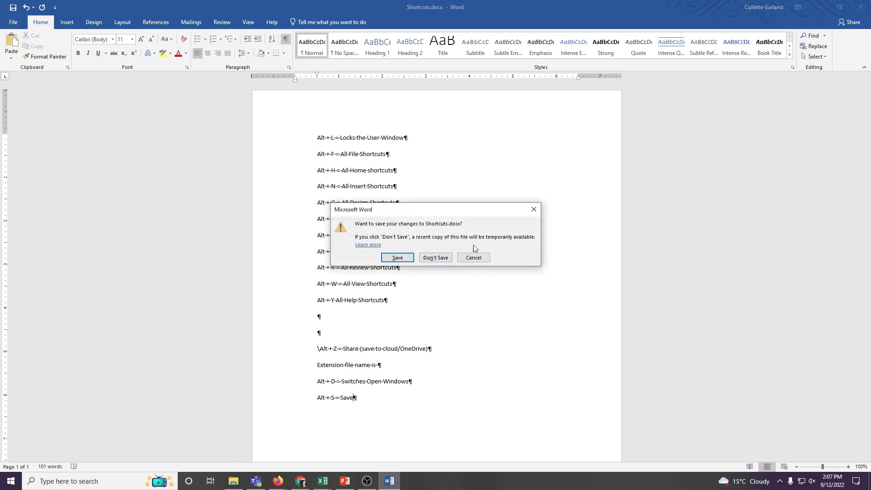
left_click(435, 257)
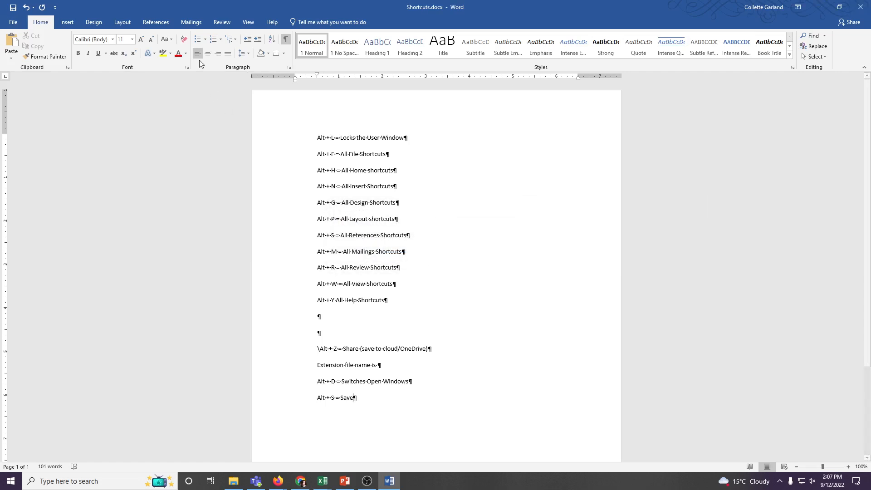
mouse_move(12, 6)
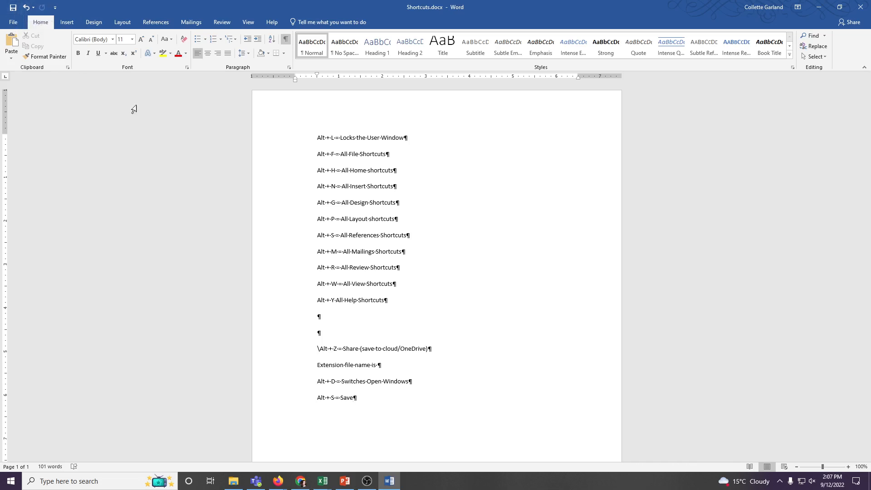
- Fix the Help line to read 'Alt + Y = All Help Shortcuts', save, and close Word
left_click_drag(353, 218, 357, 398)
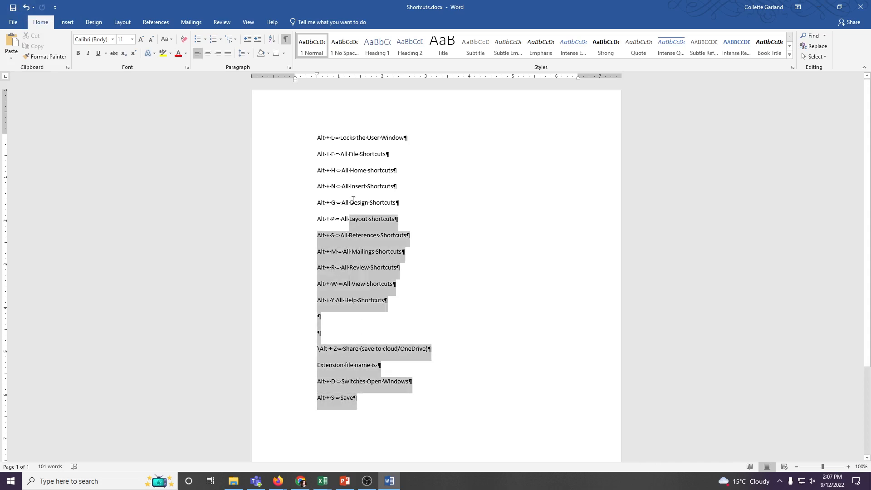
left_click(346, 252)
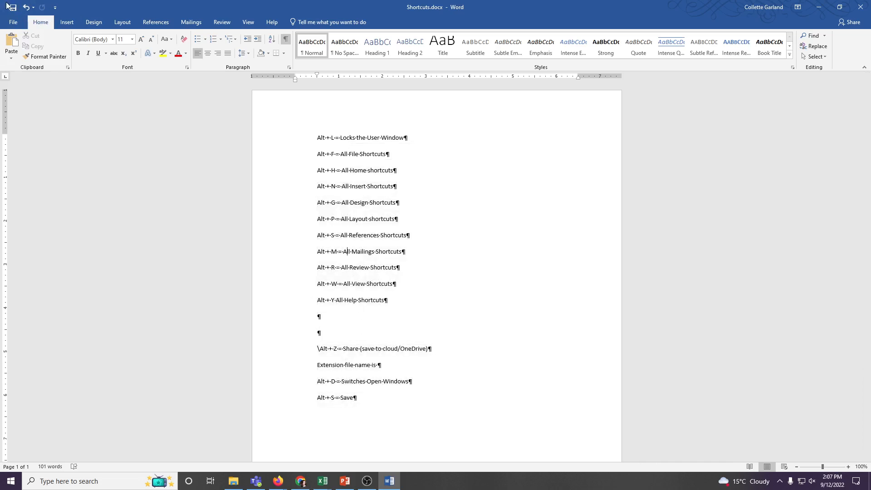
mouse_move(429, 322)
type(" =")
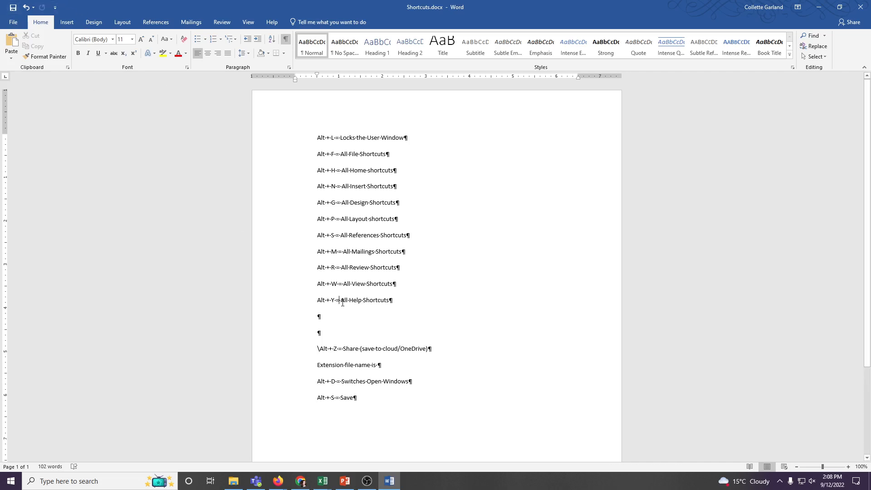
mouse_move(593, 11)
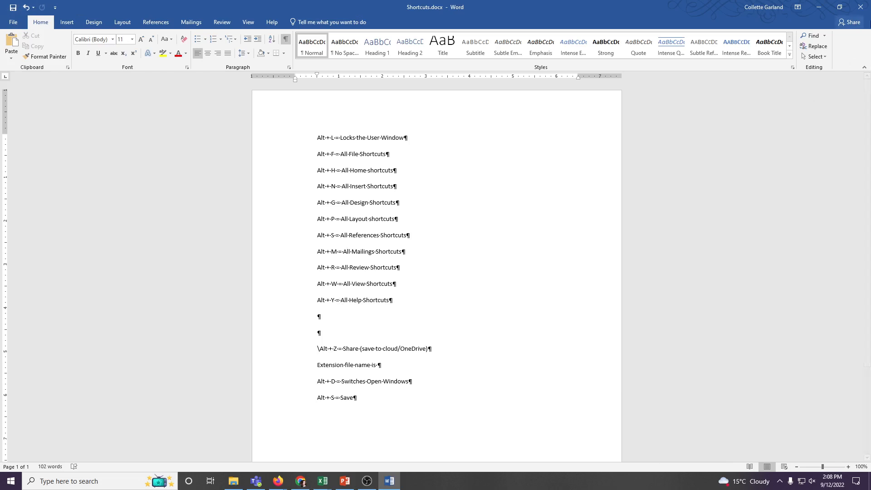
left_click(233, 481)
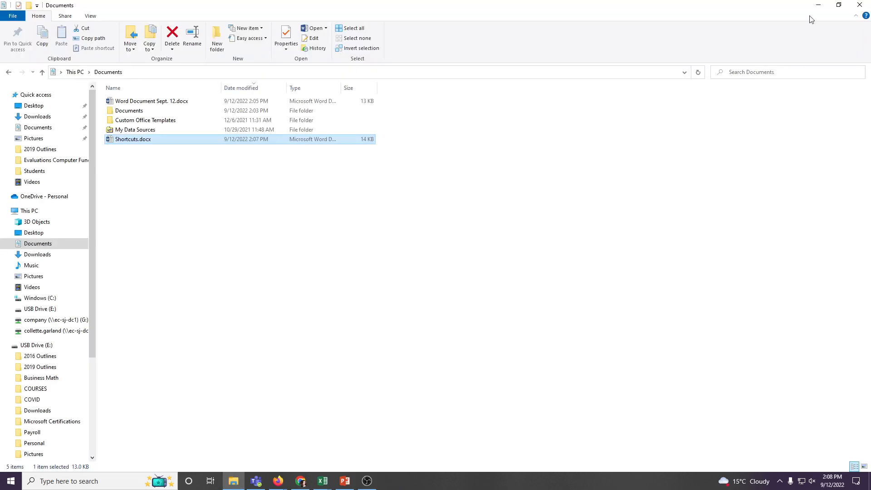